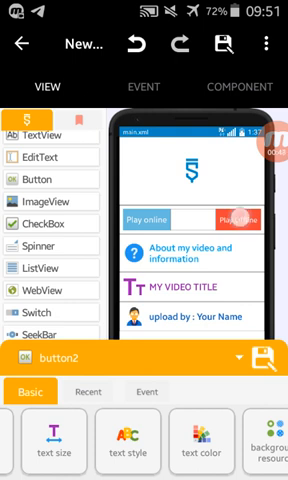
Step: Show the COMPONENT list where the MediaPlayer component 'media' appears
left_click(236, 220)
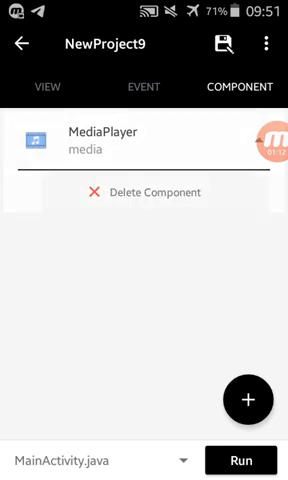
Step: Add a new MediaPlayer component named 'md' to the activity
left_click(246, 400)
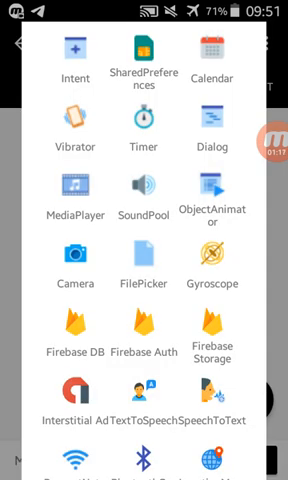
left_click(64, 190)
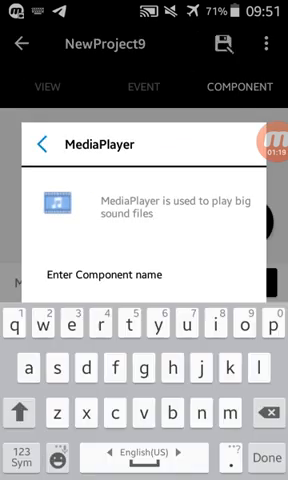
type("md")
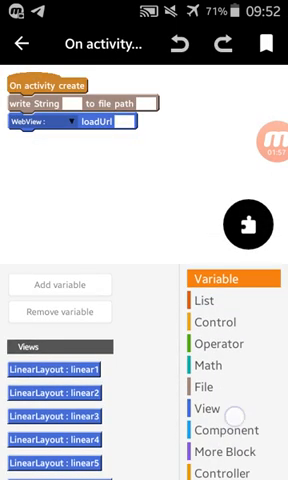
Step: Place MediaPlayer create, add-view and play blocks into the button1 and button2 onClick events
scroll("down", 3)
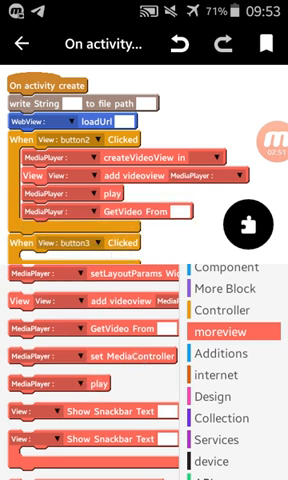
scroll("down", 3)
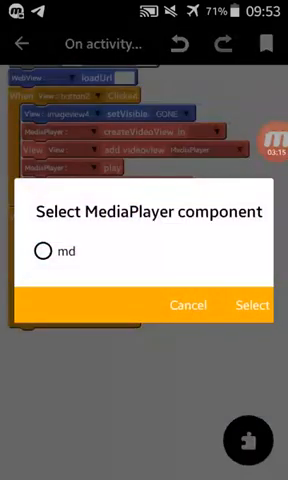
Step: Assign component 'md' and activity MainActivity to the MediaPlayer block
left_click(252, 304)
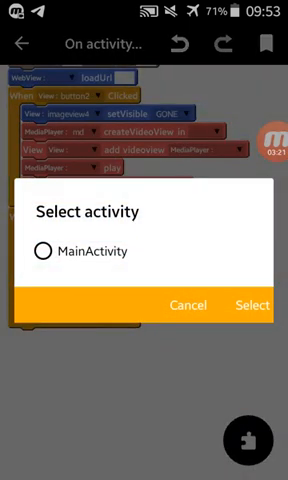
left_click(252, 304)
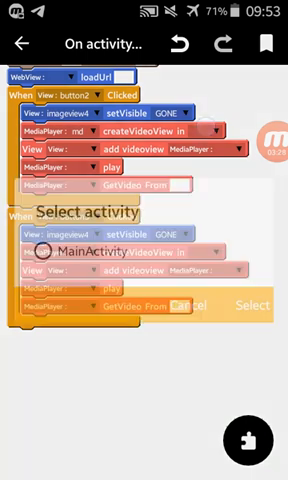
left_click(40, 252)
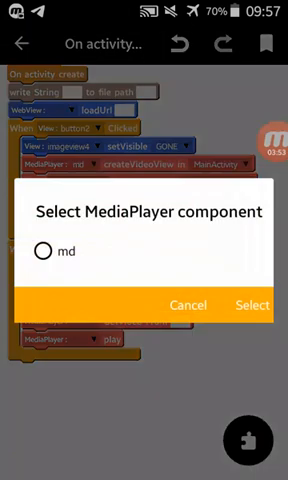
Step: Point one md block at the firebasestorage video URL and the other at local 'Untitled 75_360p.mp4'
left_click(252, 304)
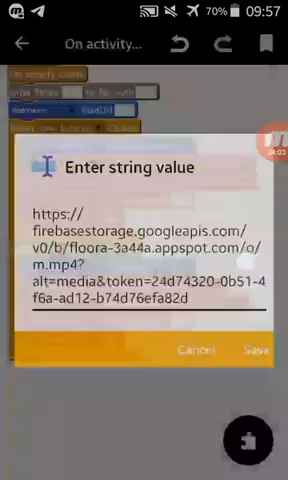
left_click(252, 350)
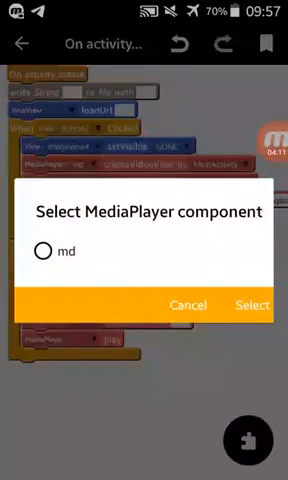
left_click(42, 252)
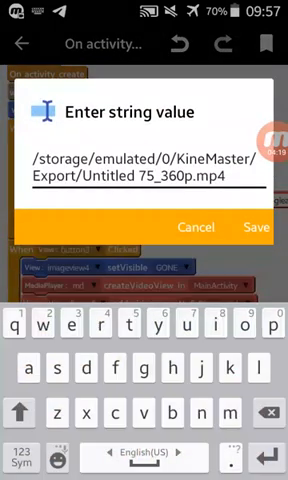
left_click(256, 226)
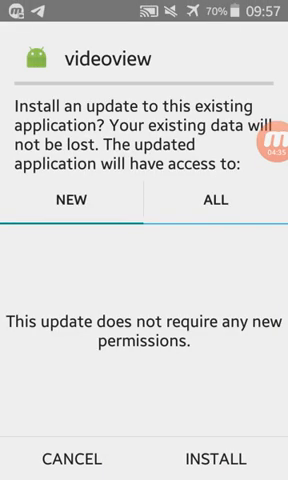
Step: Install the videoview app update and launch it to its Play Online / Play Offline screen
left_click(228, 460)
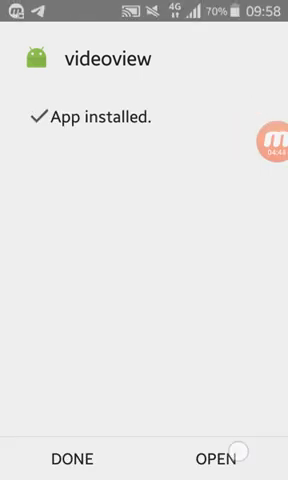
left_click(228, 458)
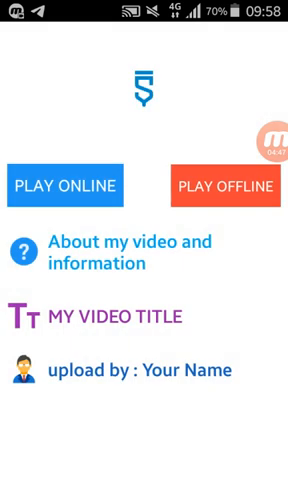